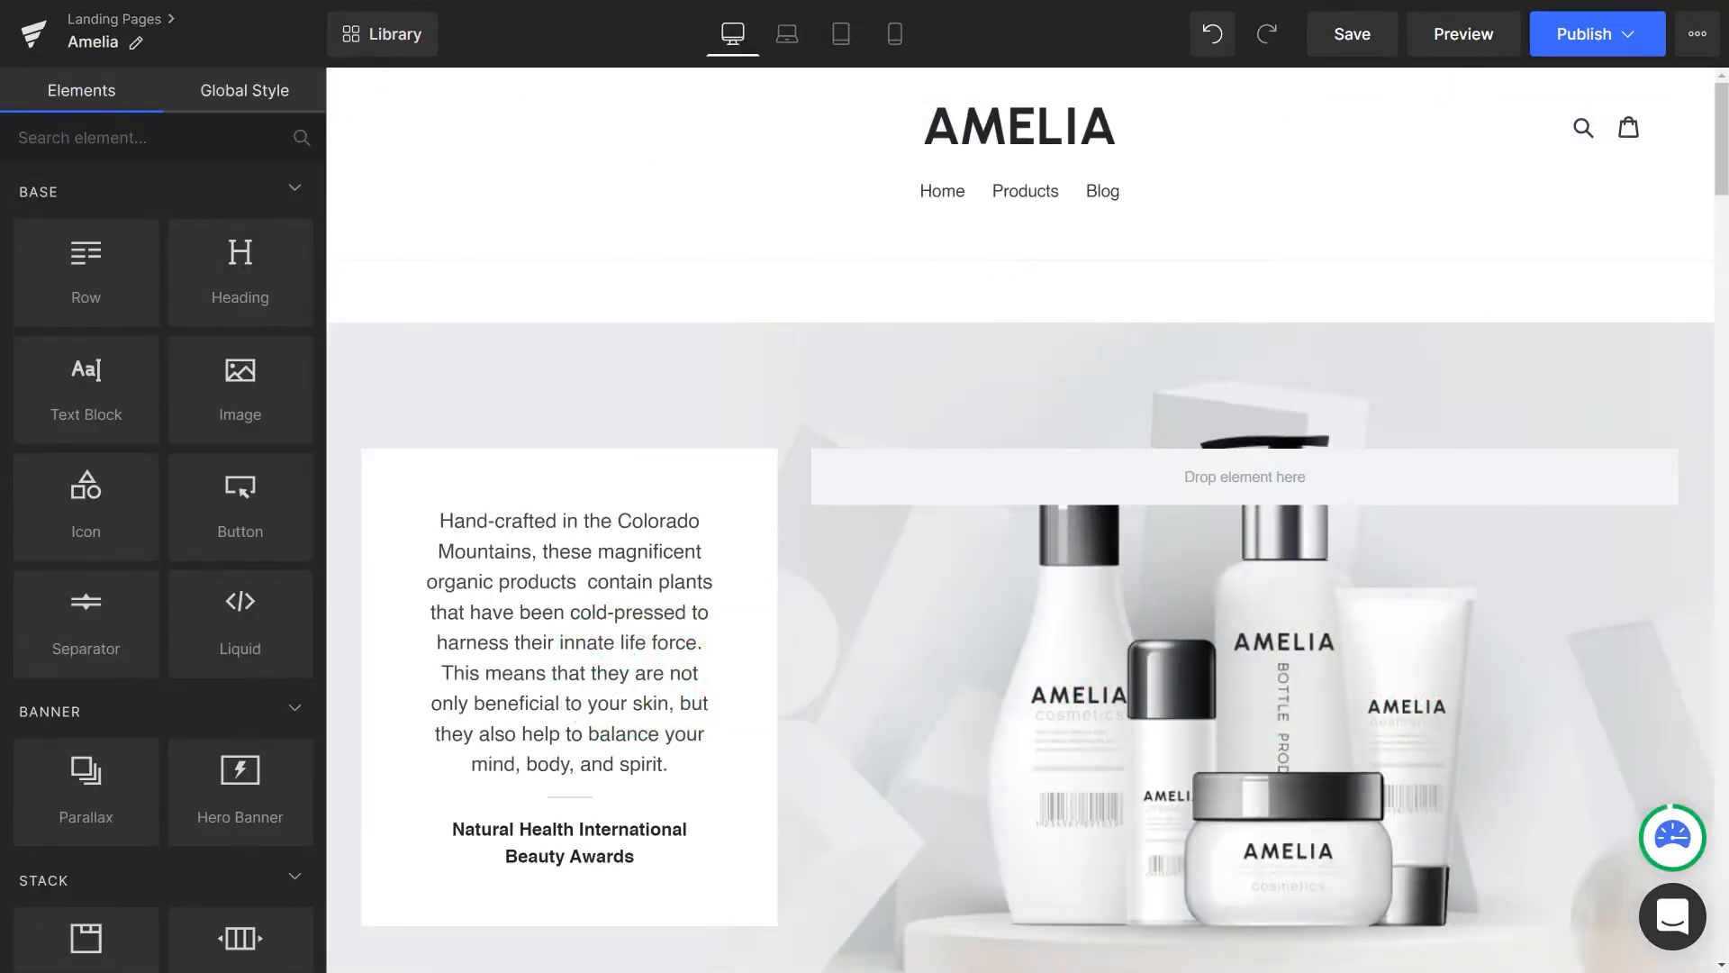
mouse_move(1674, 838)
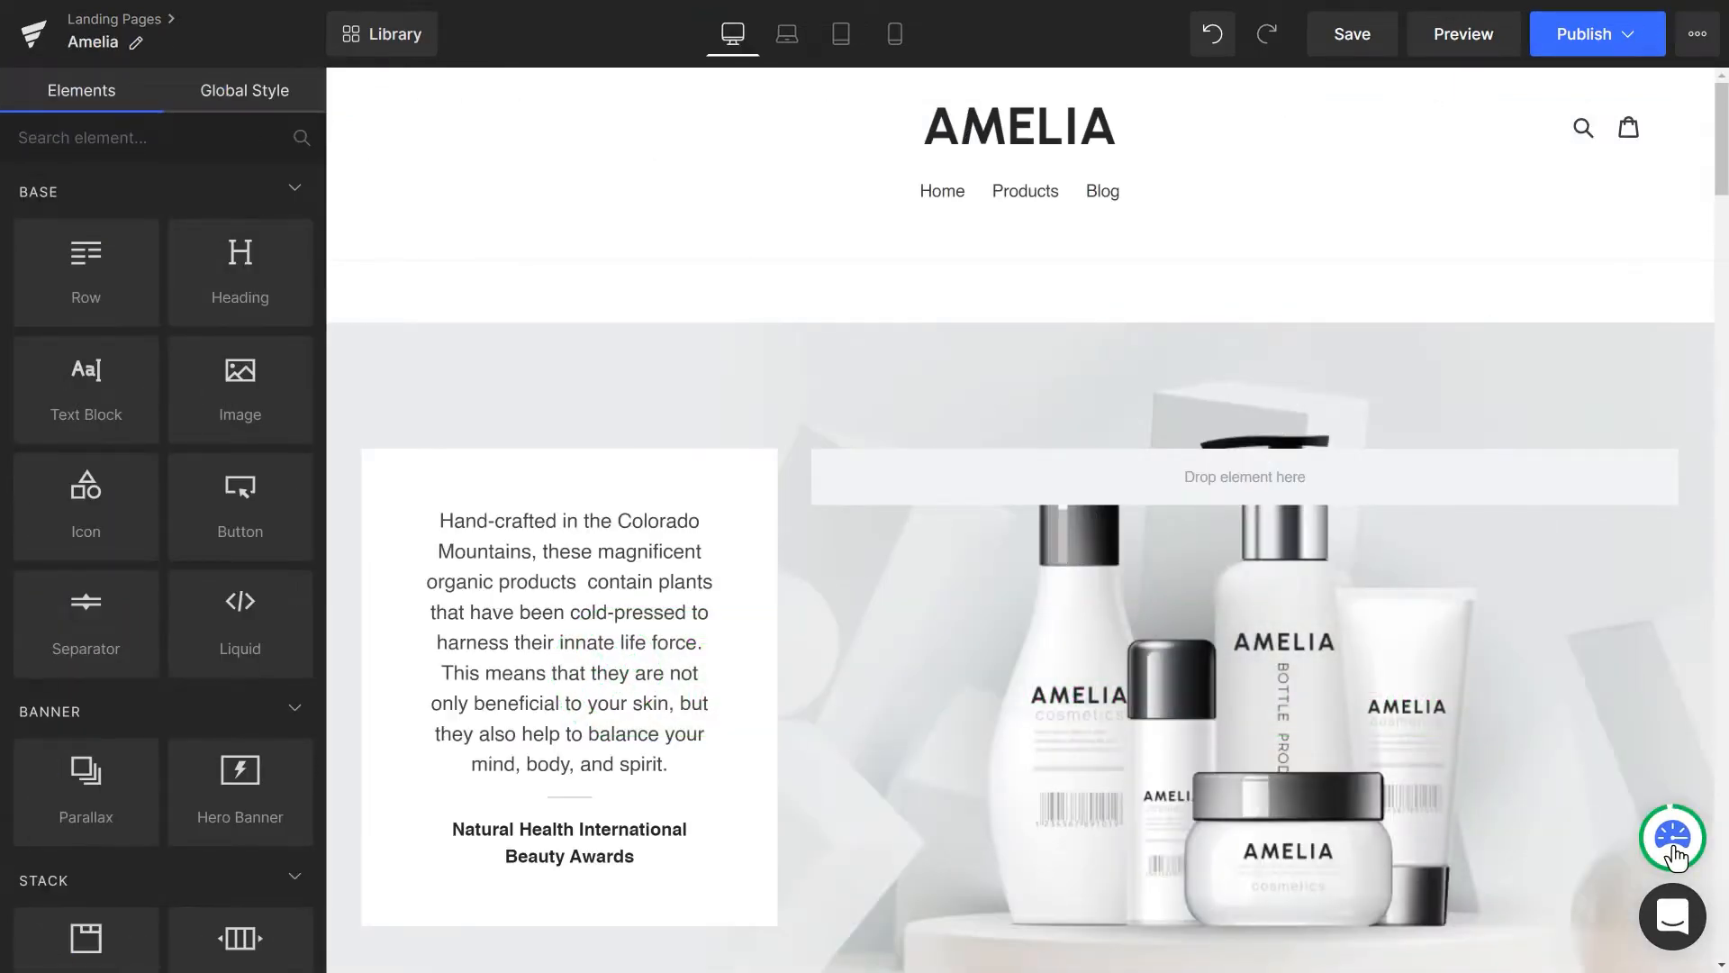
Step: Launch GemMeter from the speedometer badge to see its welcome message
left_click(1673, 837)
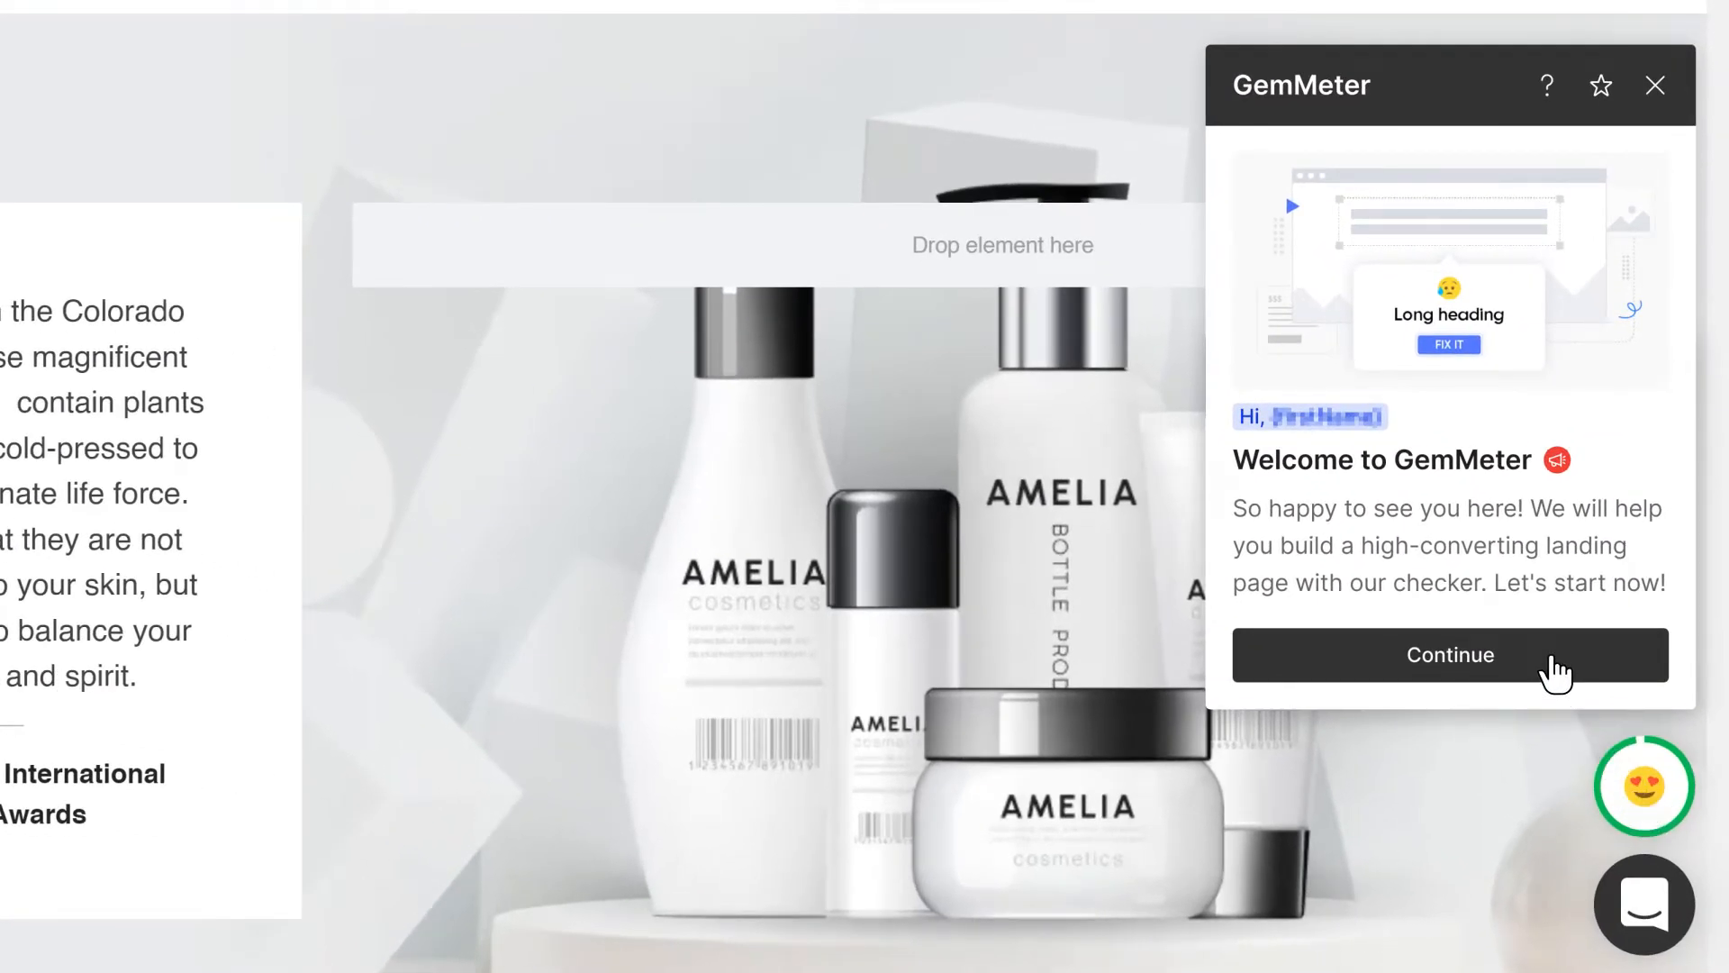
Step: Dismiss the GemMeter welcome card and show the full issue list
left_click(1449, 654)
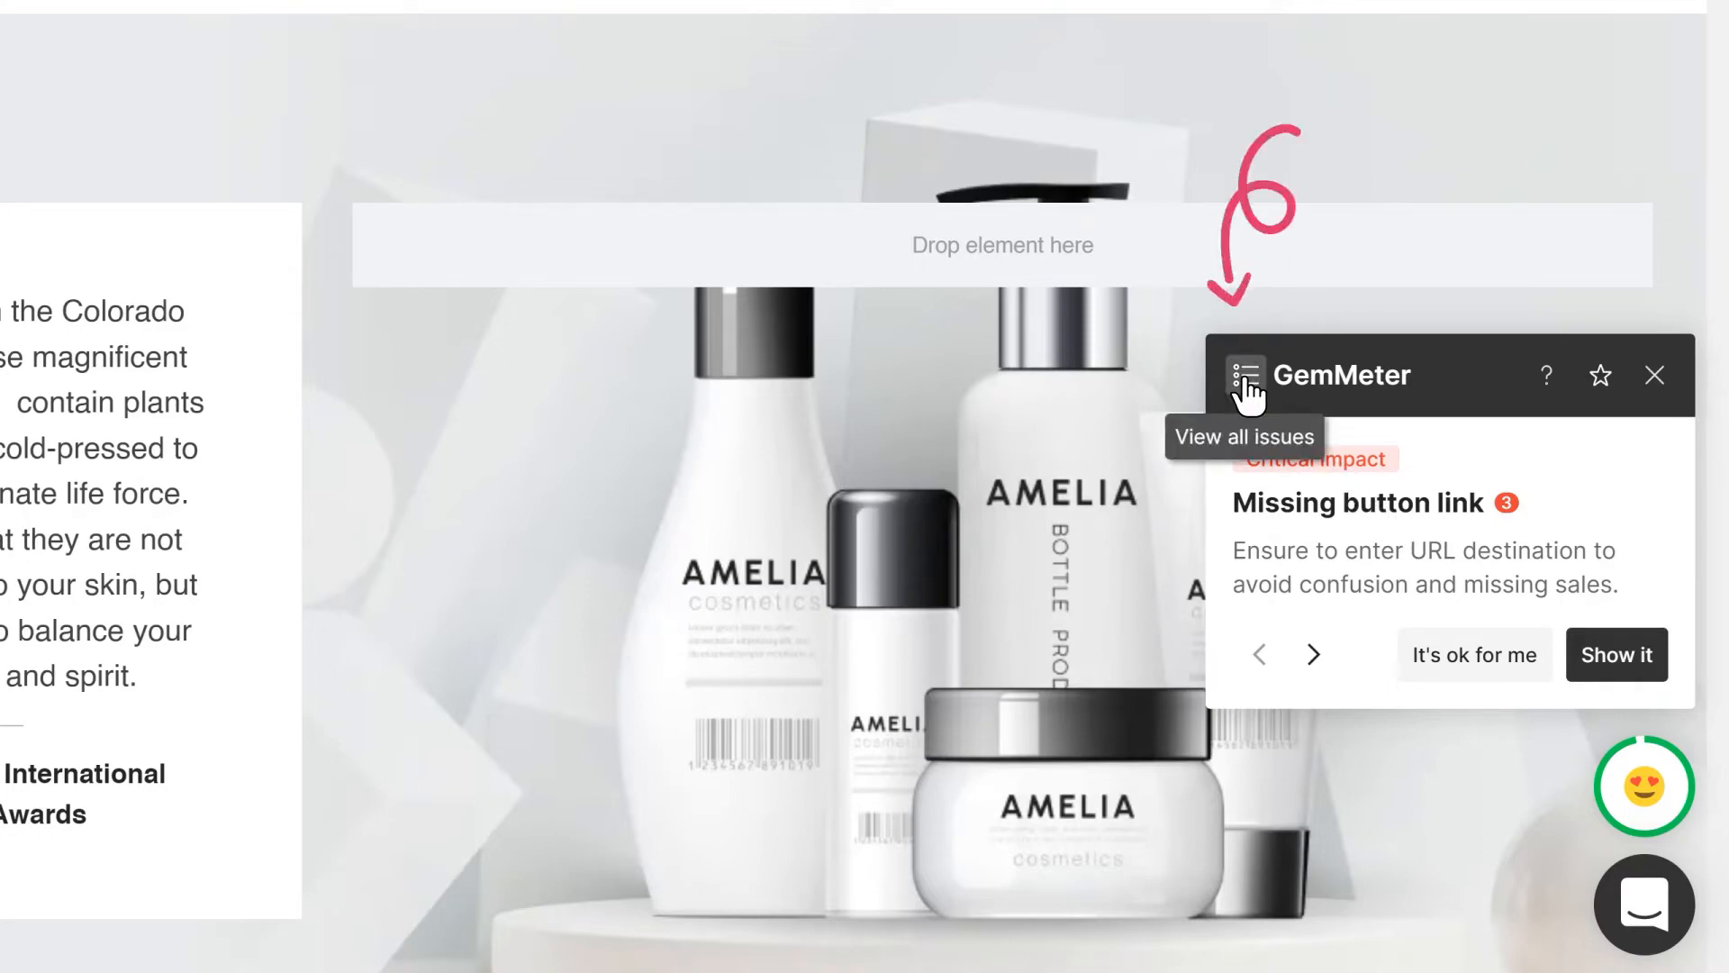
left_click(1252, 377)
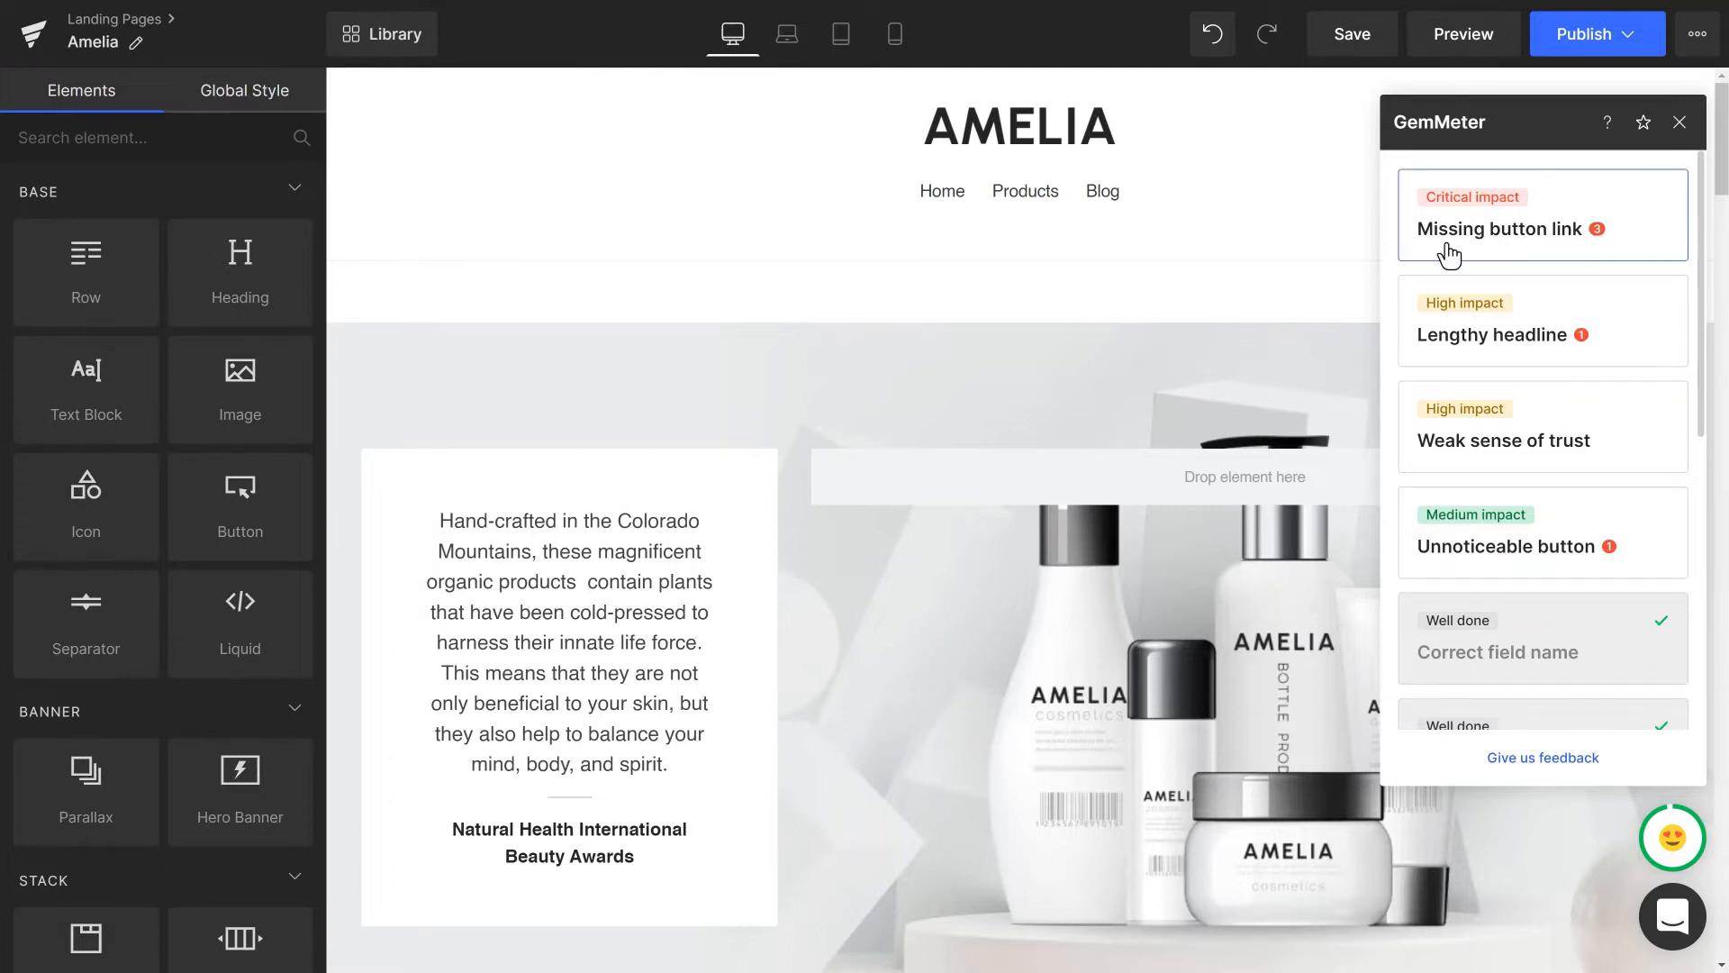
Step: Open the Missing button link issue and jump to the Show More Products button
left_click(1499, 228)
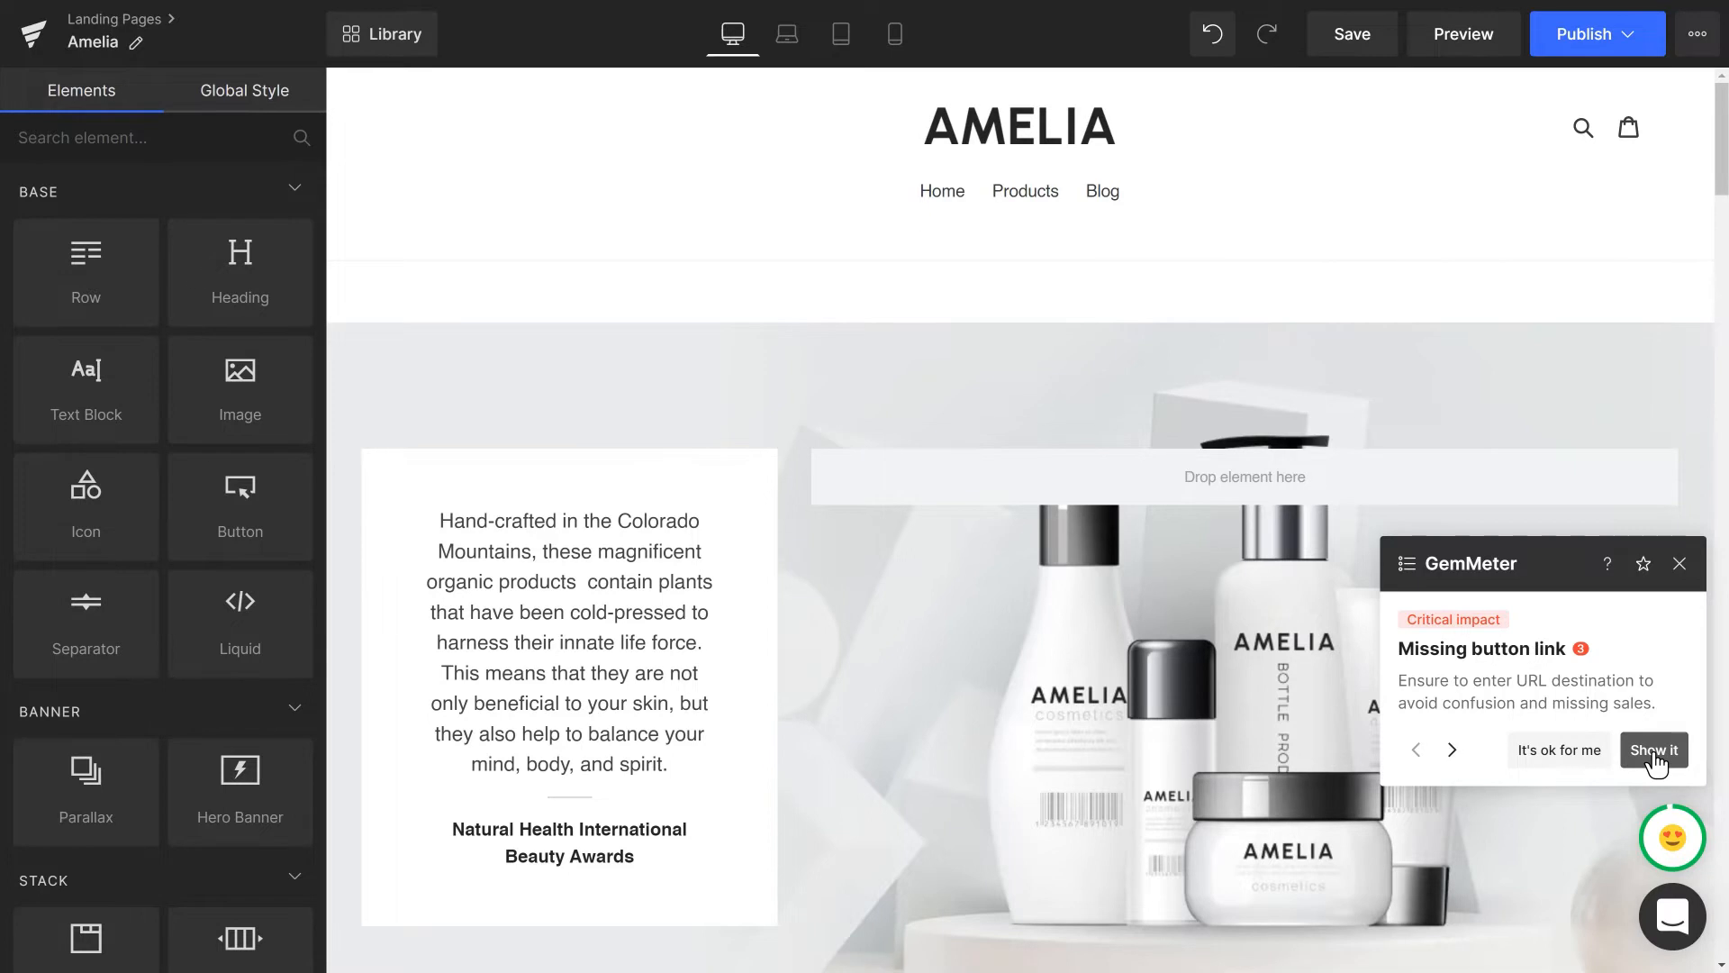
left_click(1018, 207)
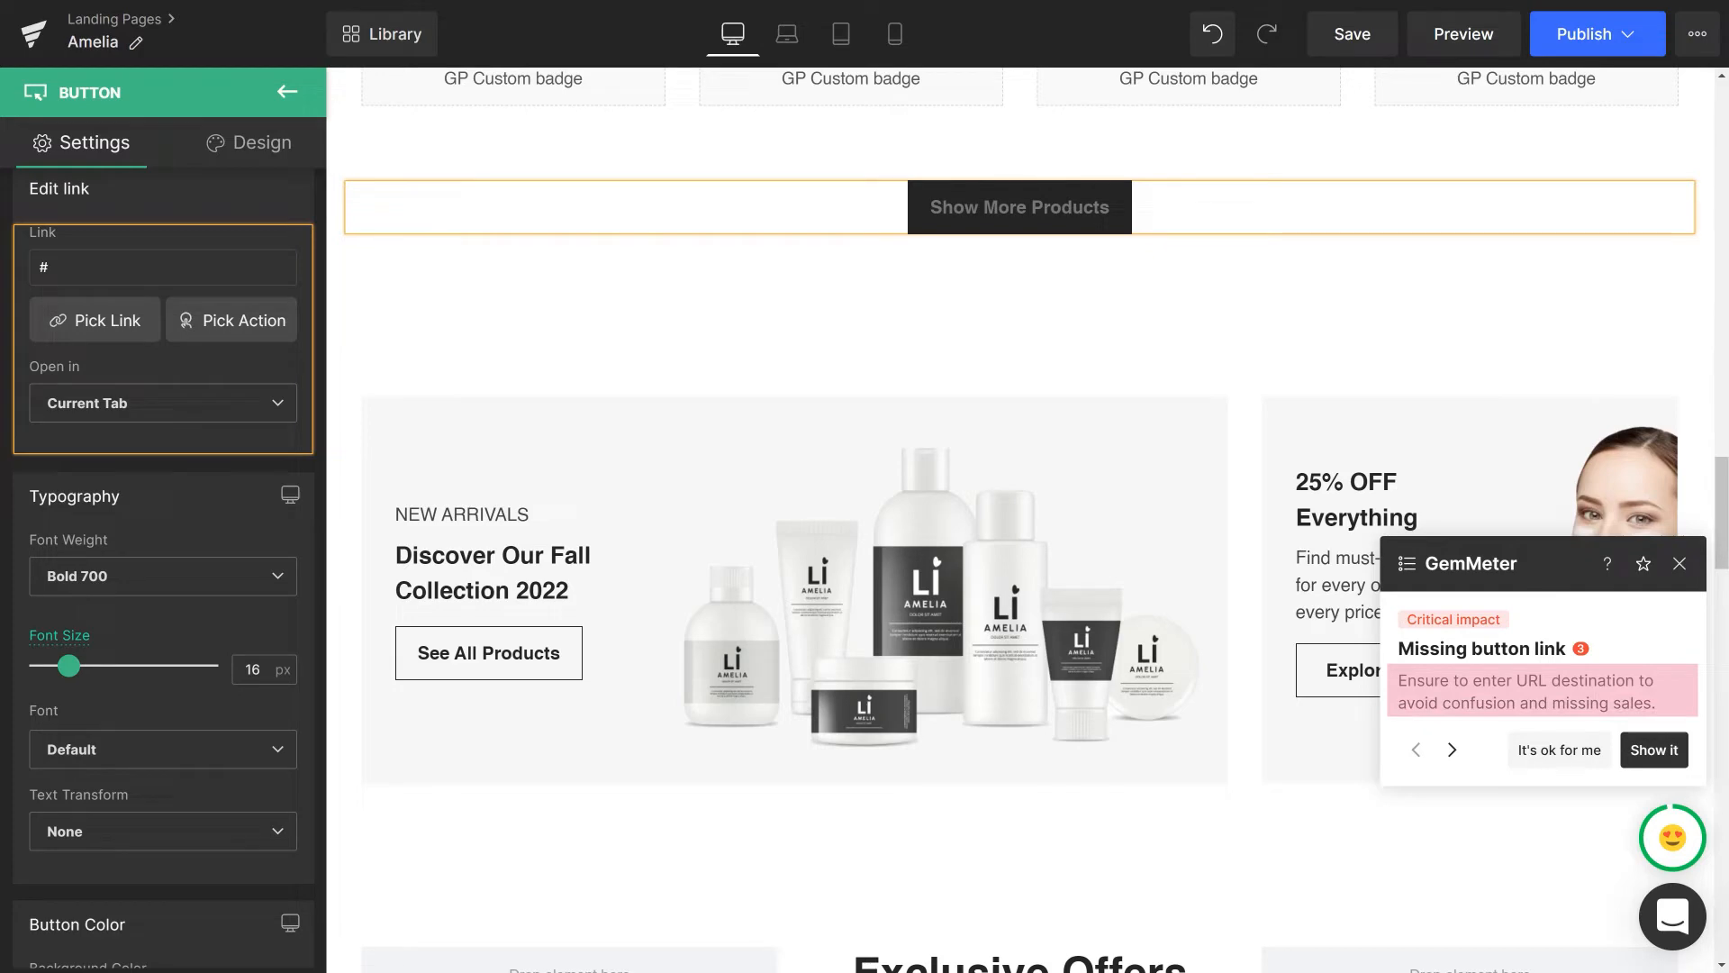
Step: Link the Show More Products button to the Cosmetics collection and save
left_click(94, 320)
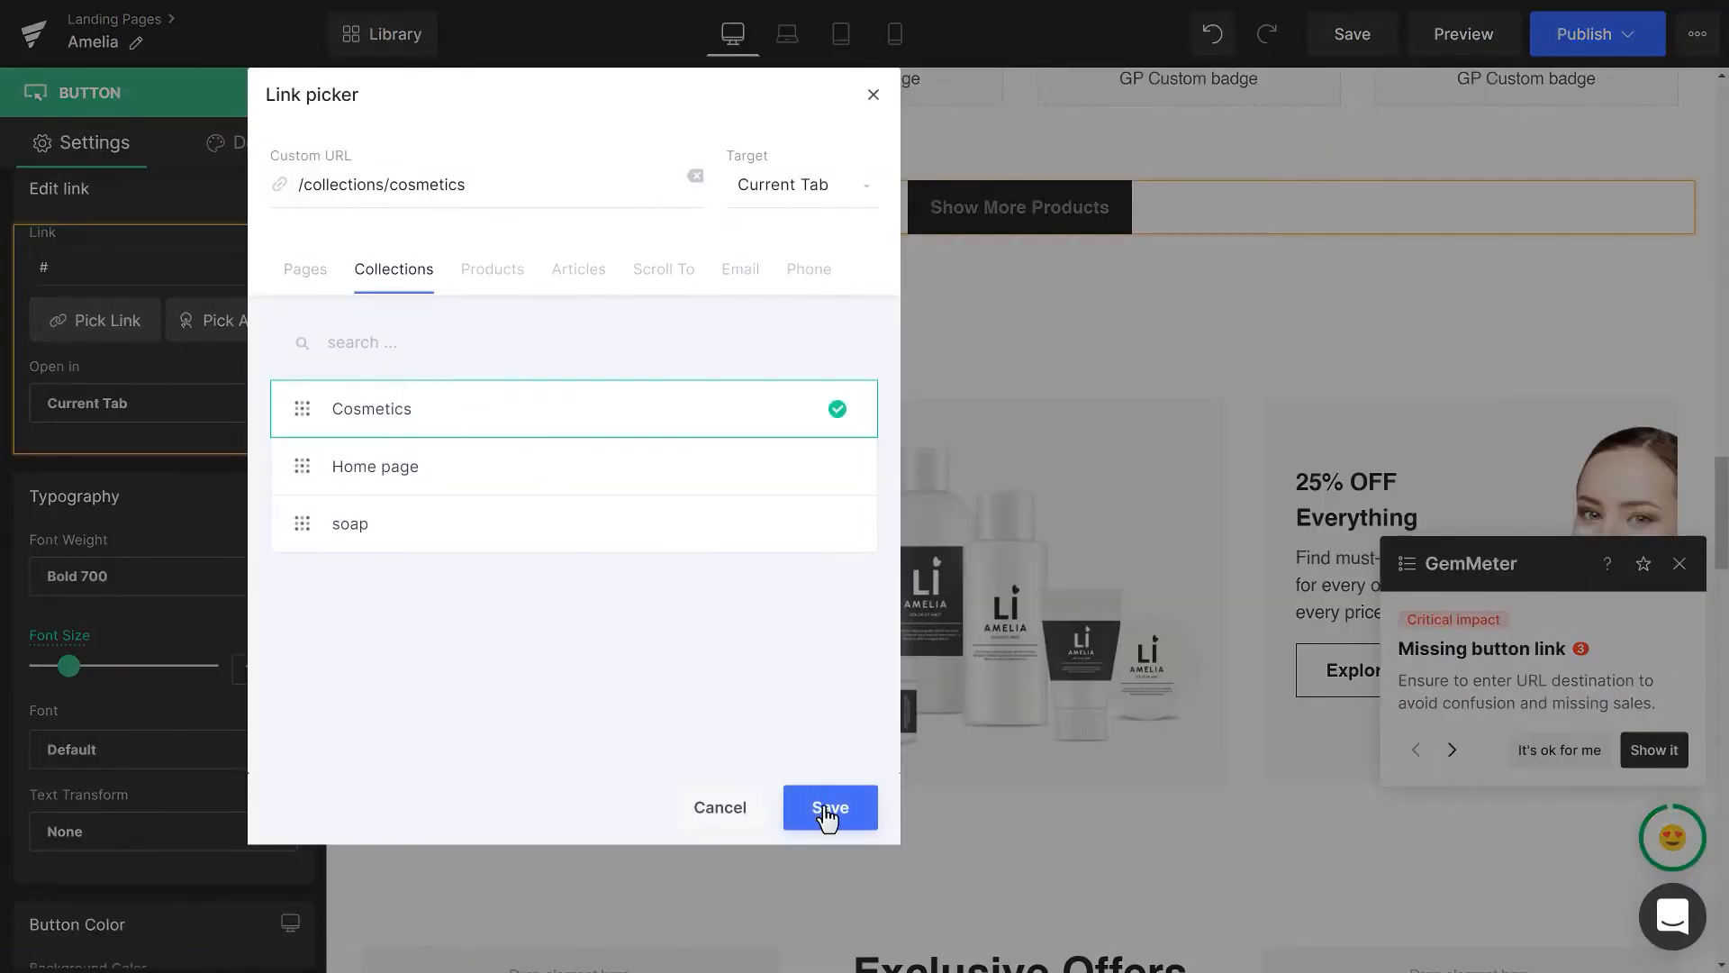
left_click(829, 807)
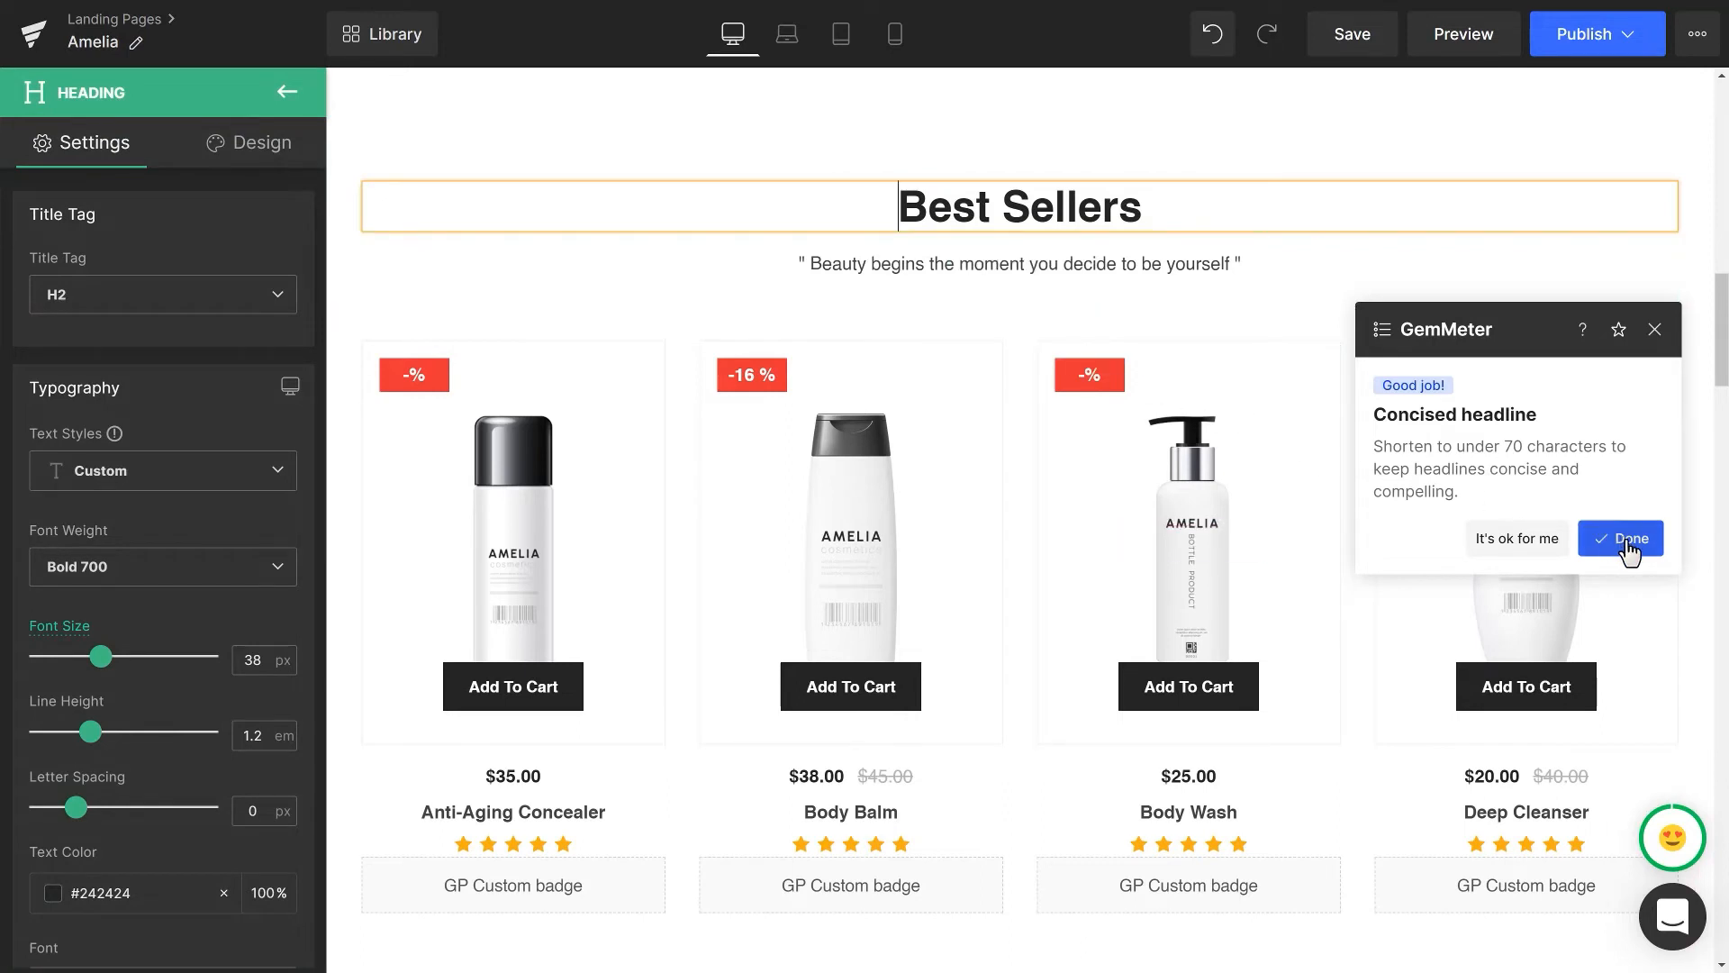
Step: Mark the Concised headline issue as done
left_click(1621, 538)
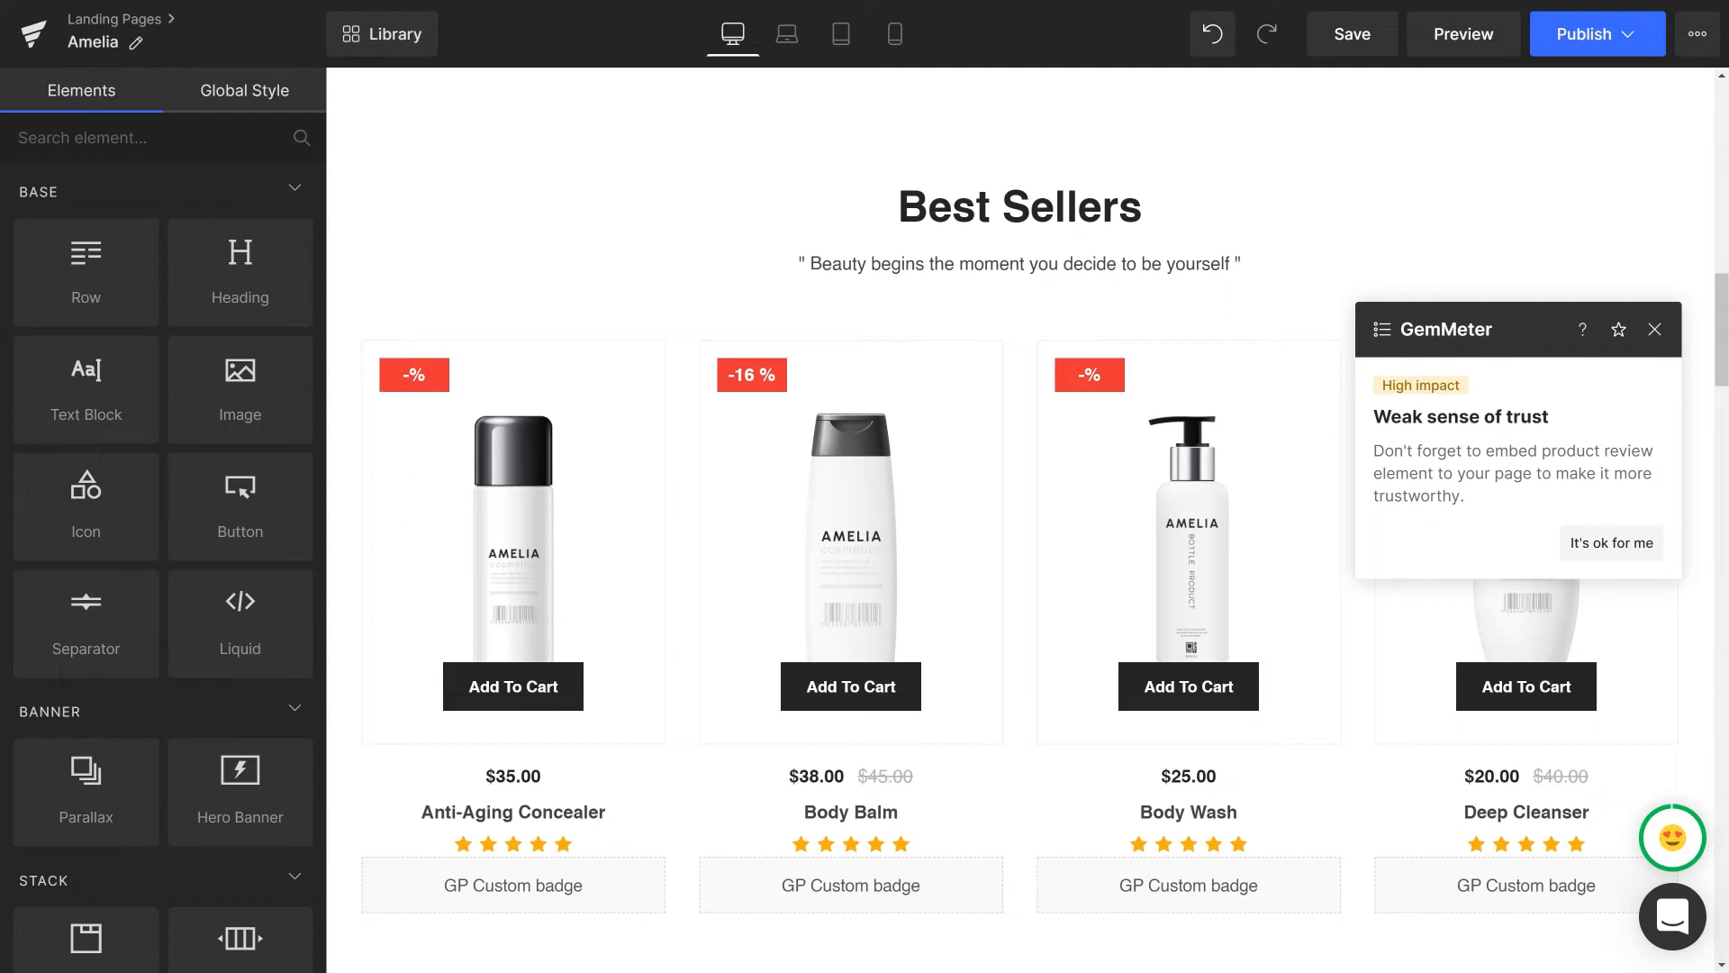
mouse_move(1610, 541)
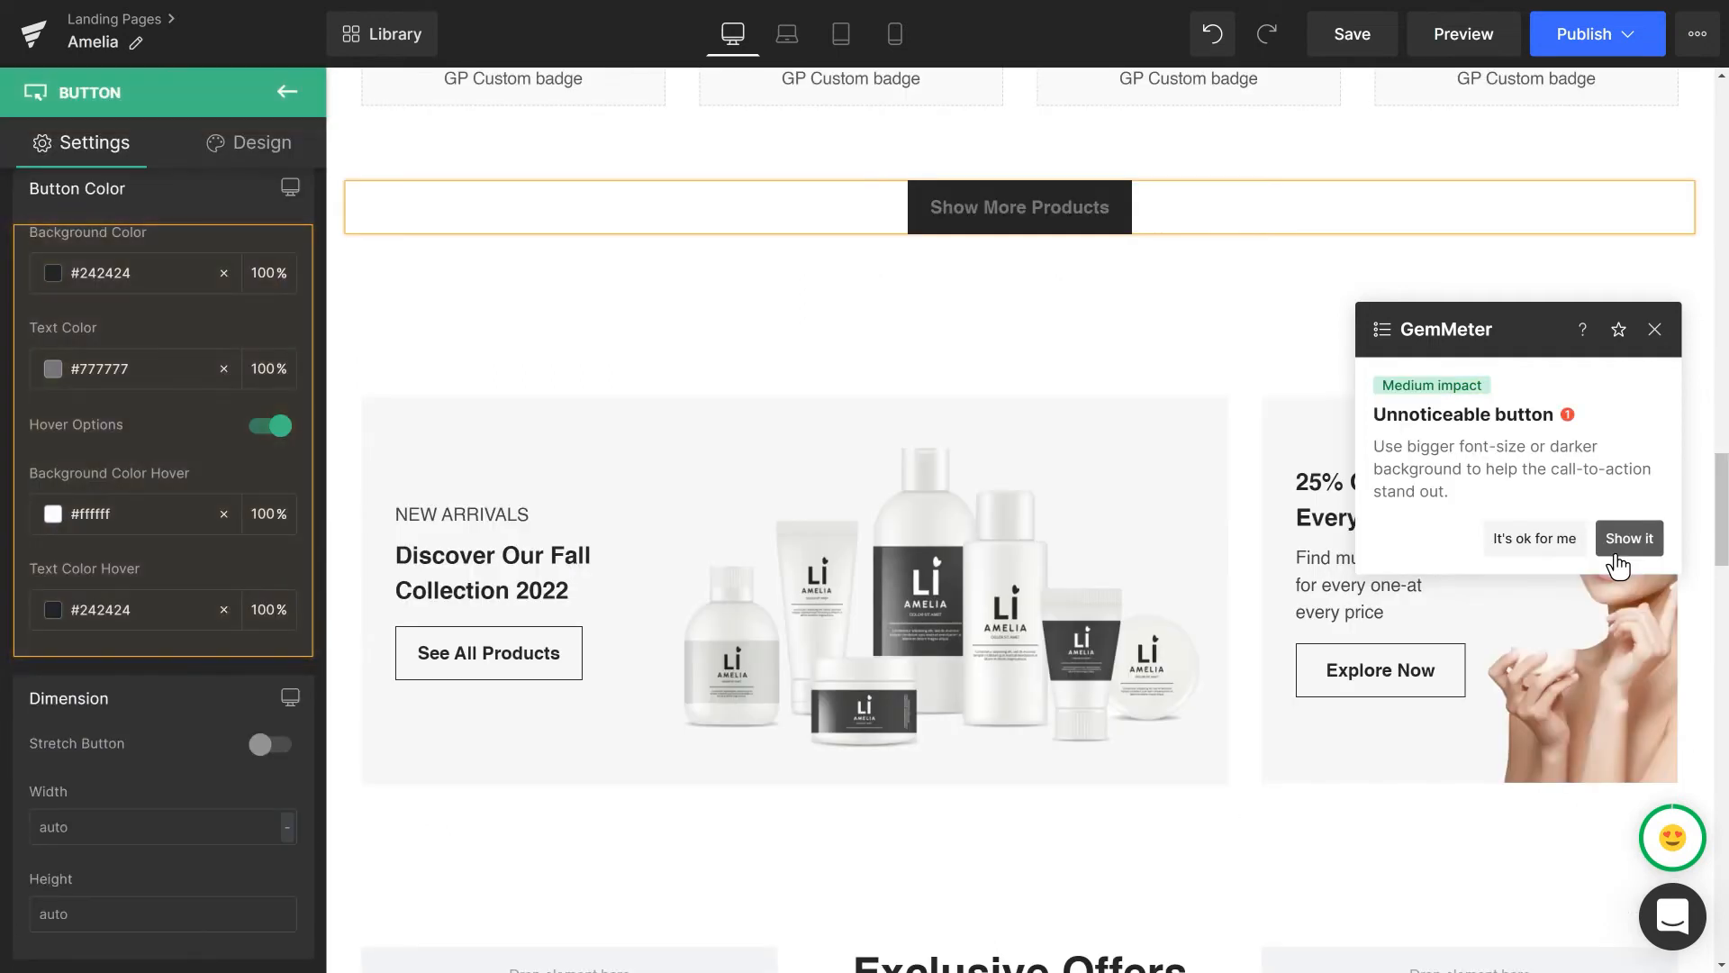
Step: Show the Unnoticeable button issue and mark it as acceptable
left_click(1533, 539)
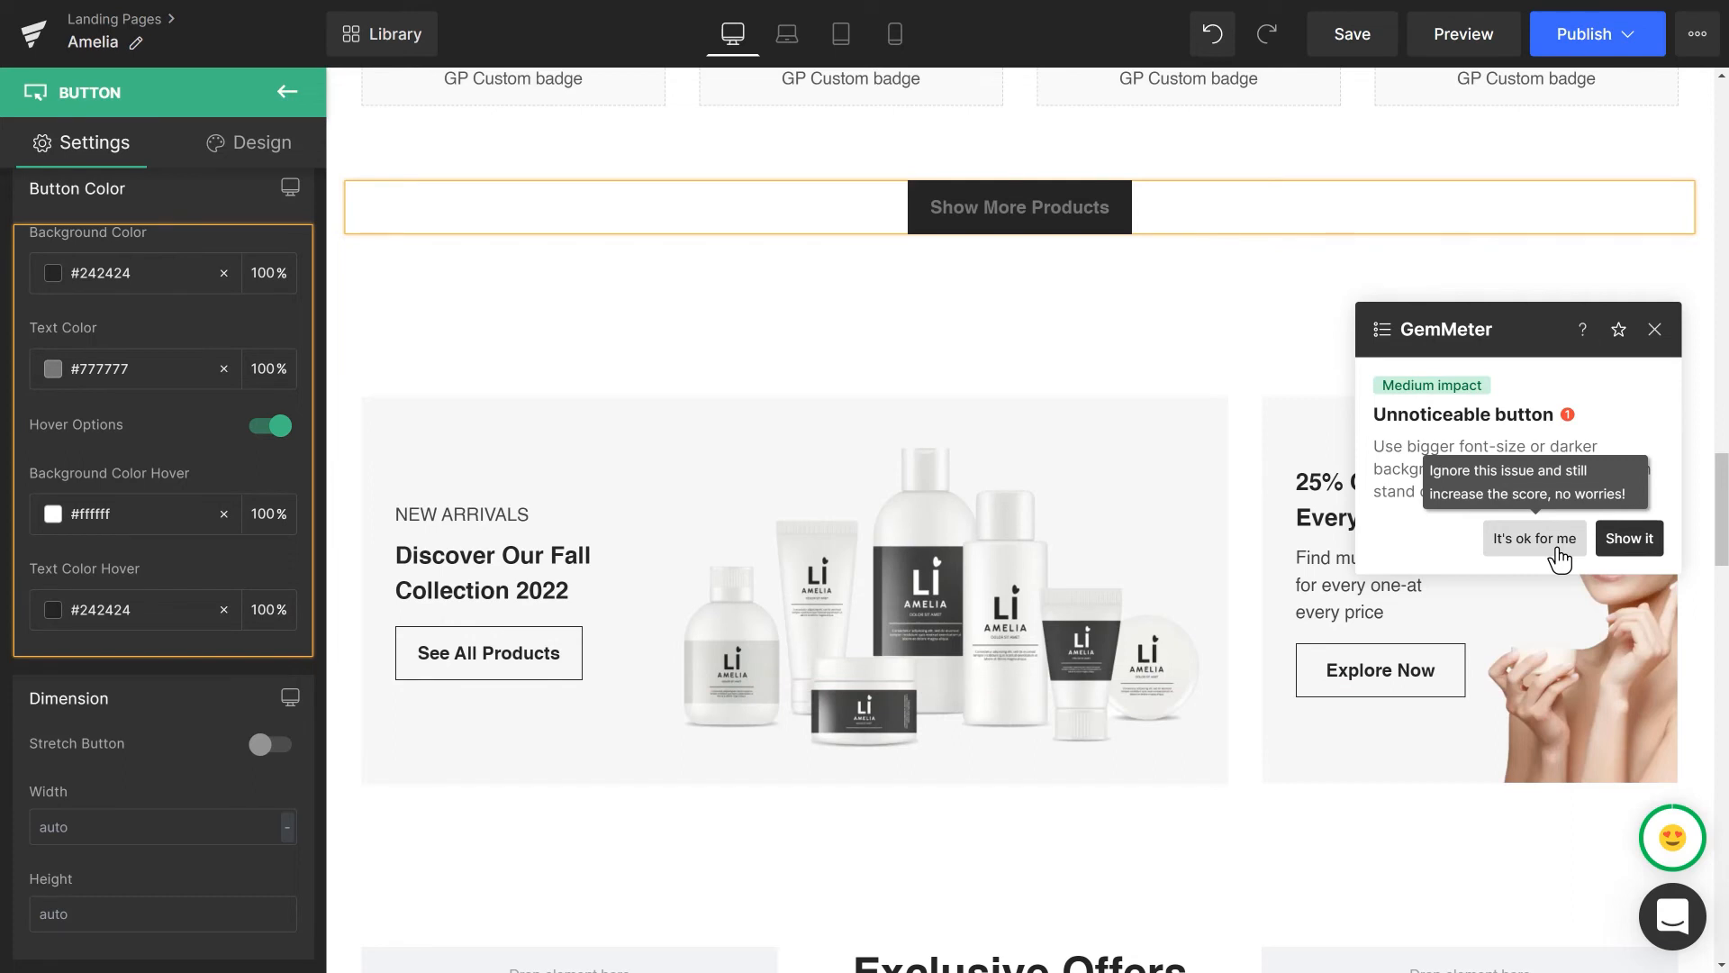
left_click(1532, 539)
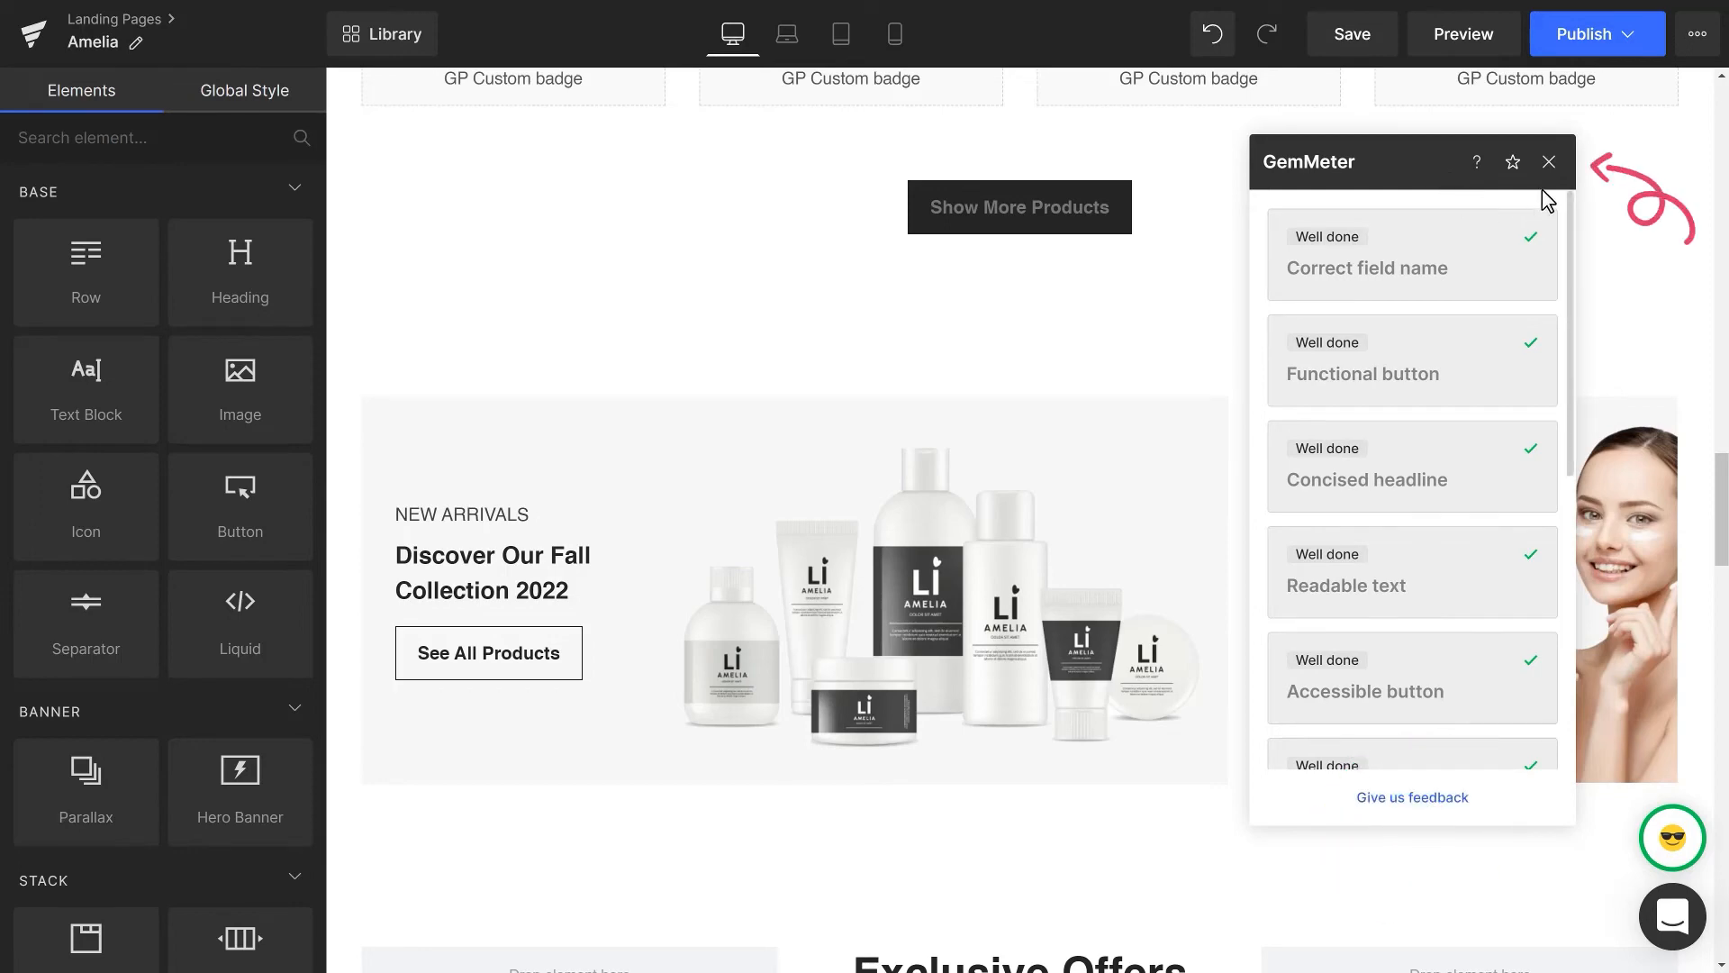
Step: Close the GemMeter issue list panel
left_click(1547, 162)
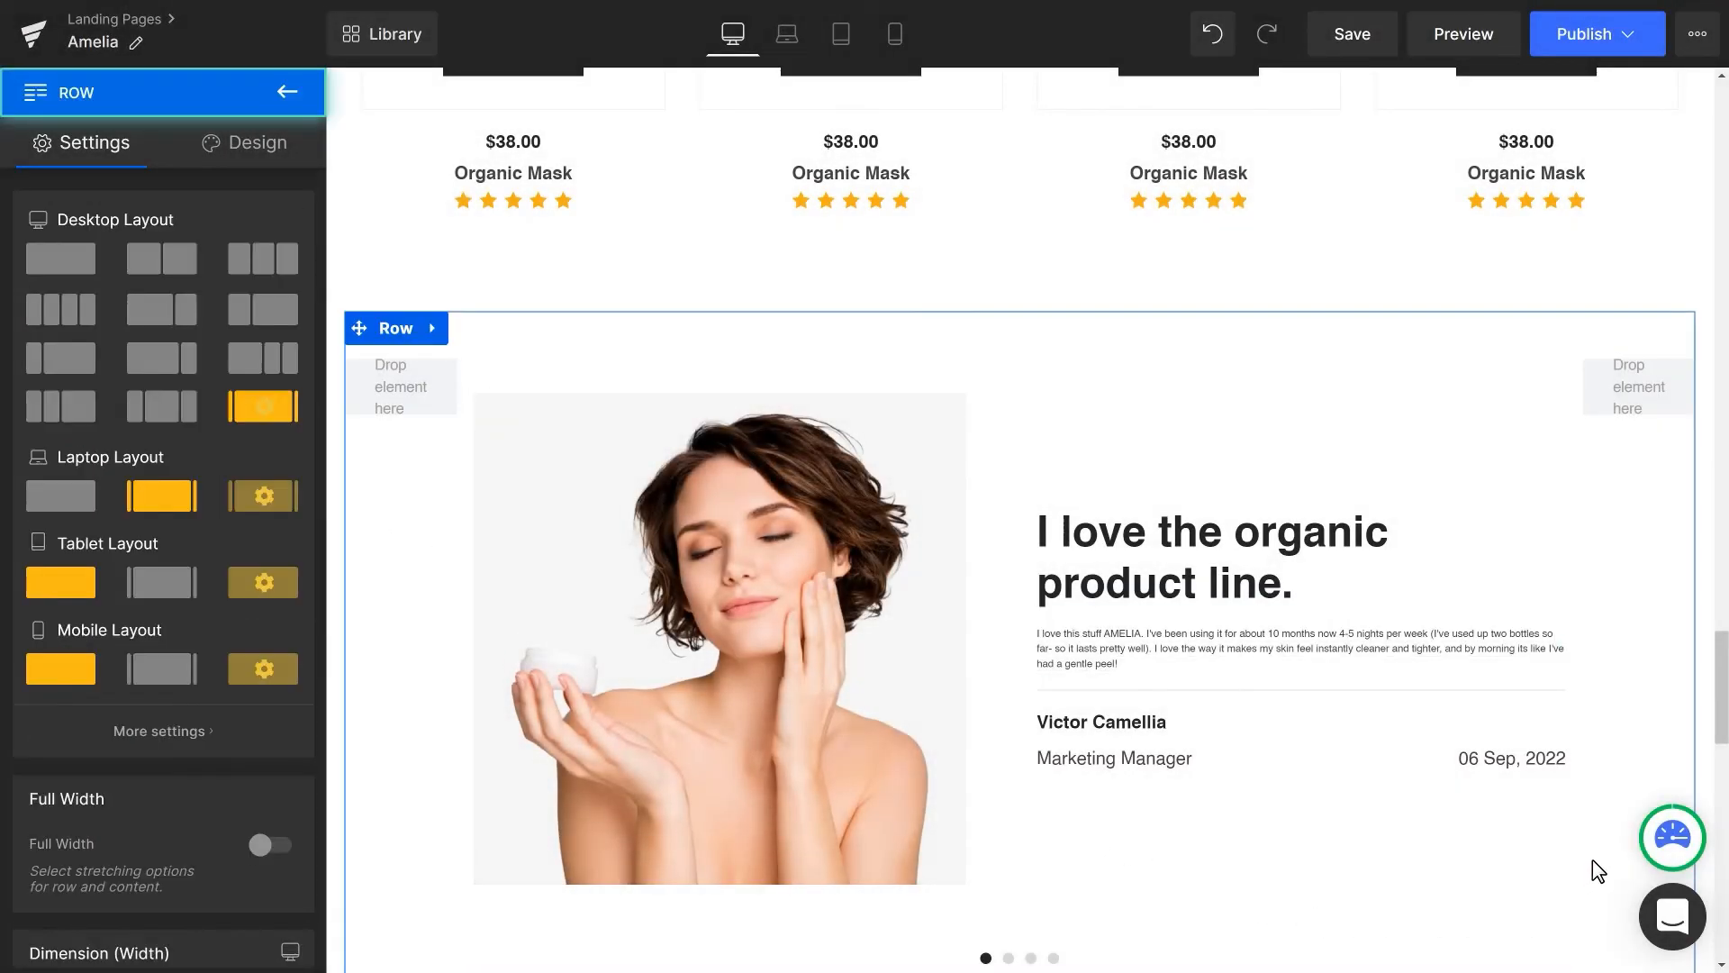
mouse_move(1671, 838)
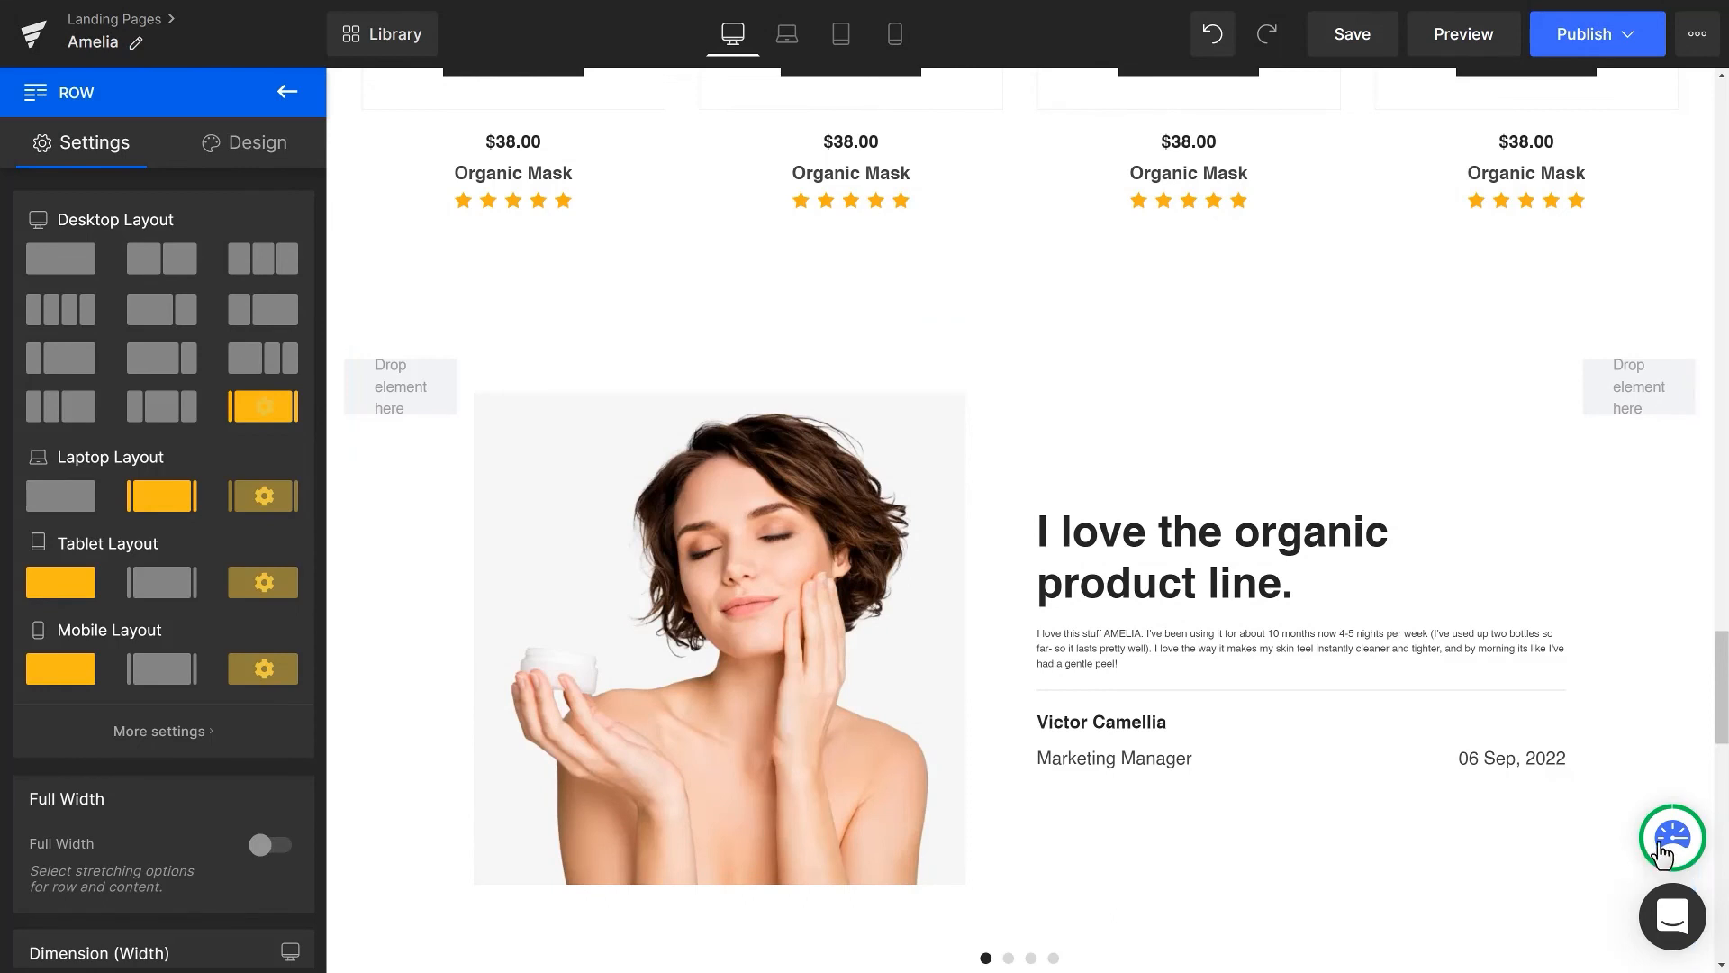
Step: Reopen GemMeter's Hard to read text issue and start retyping the paragraph font size
left_click(1671, 839)
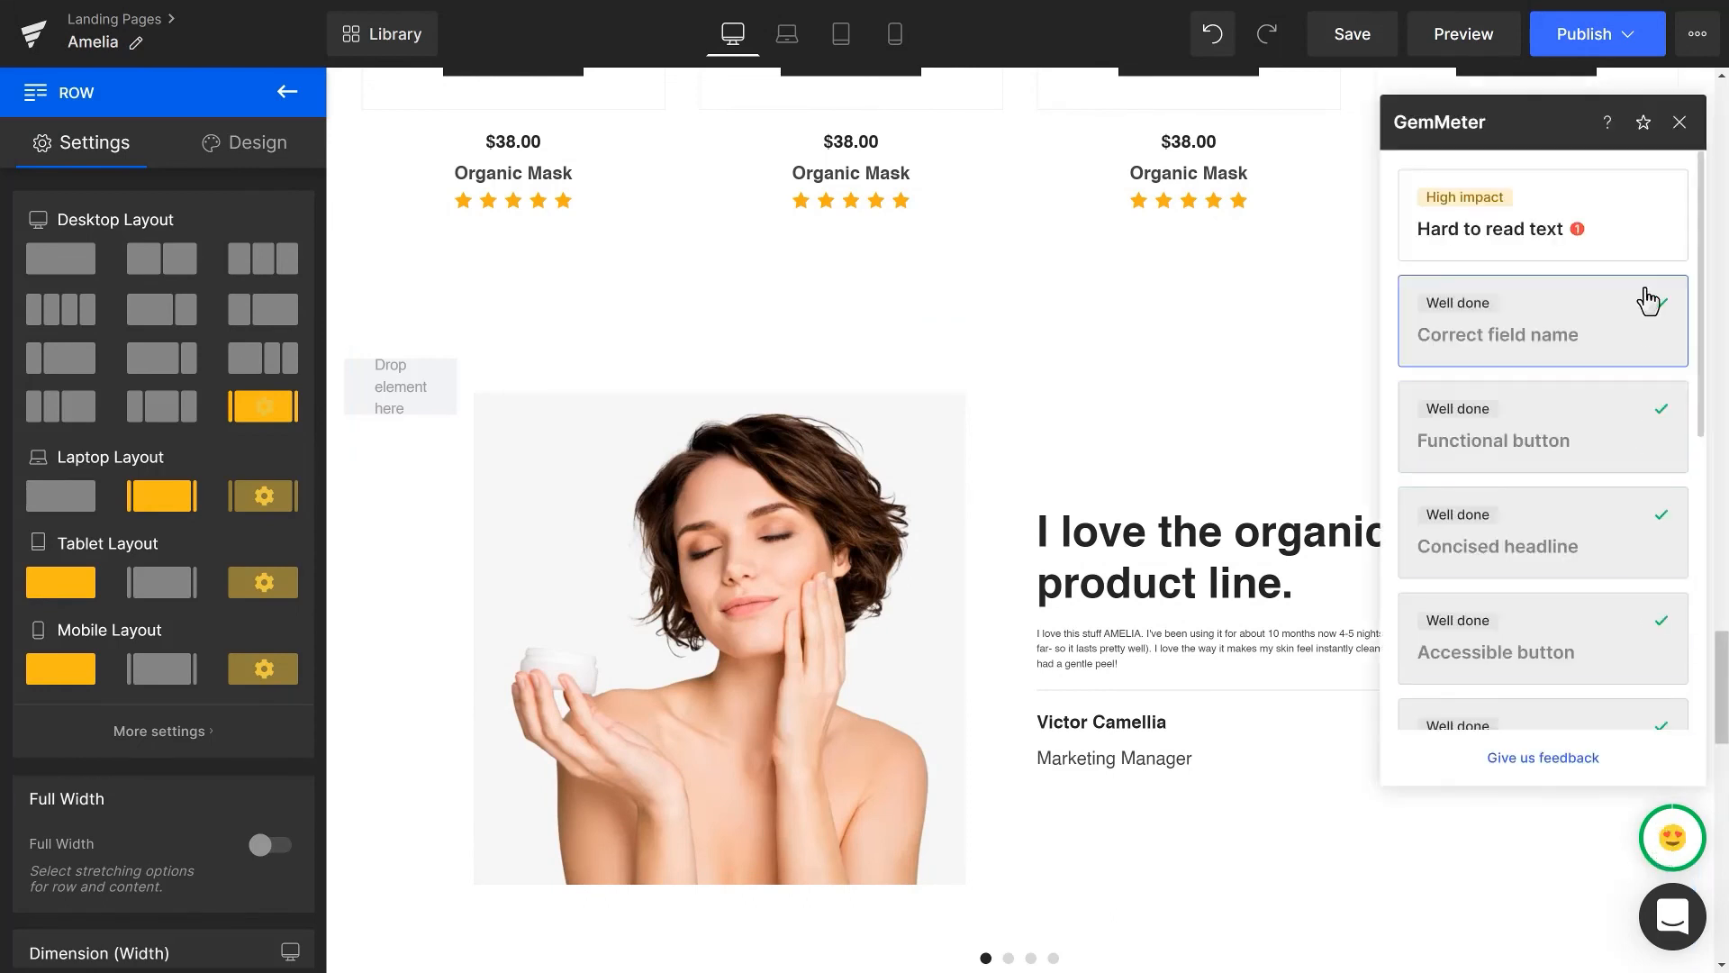
left_click(1494, 228)
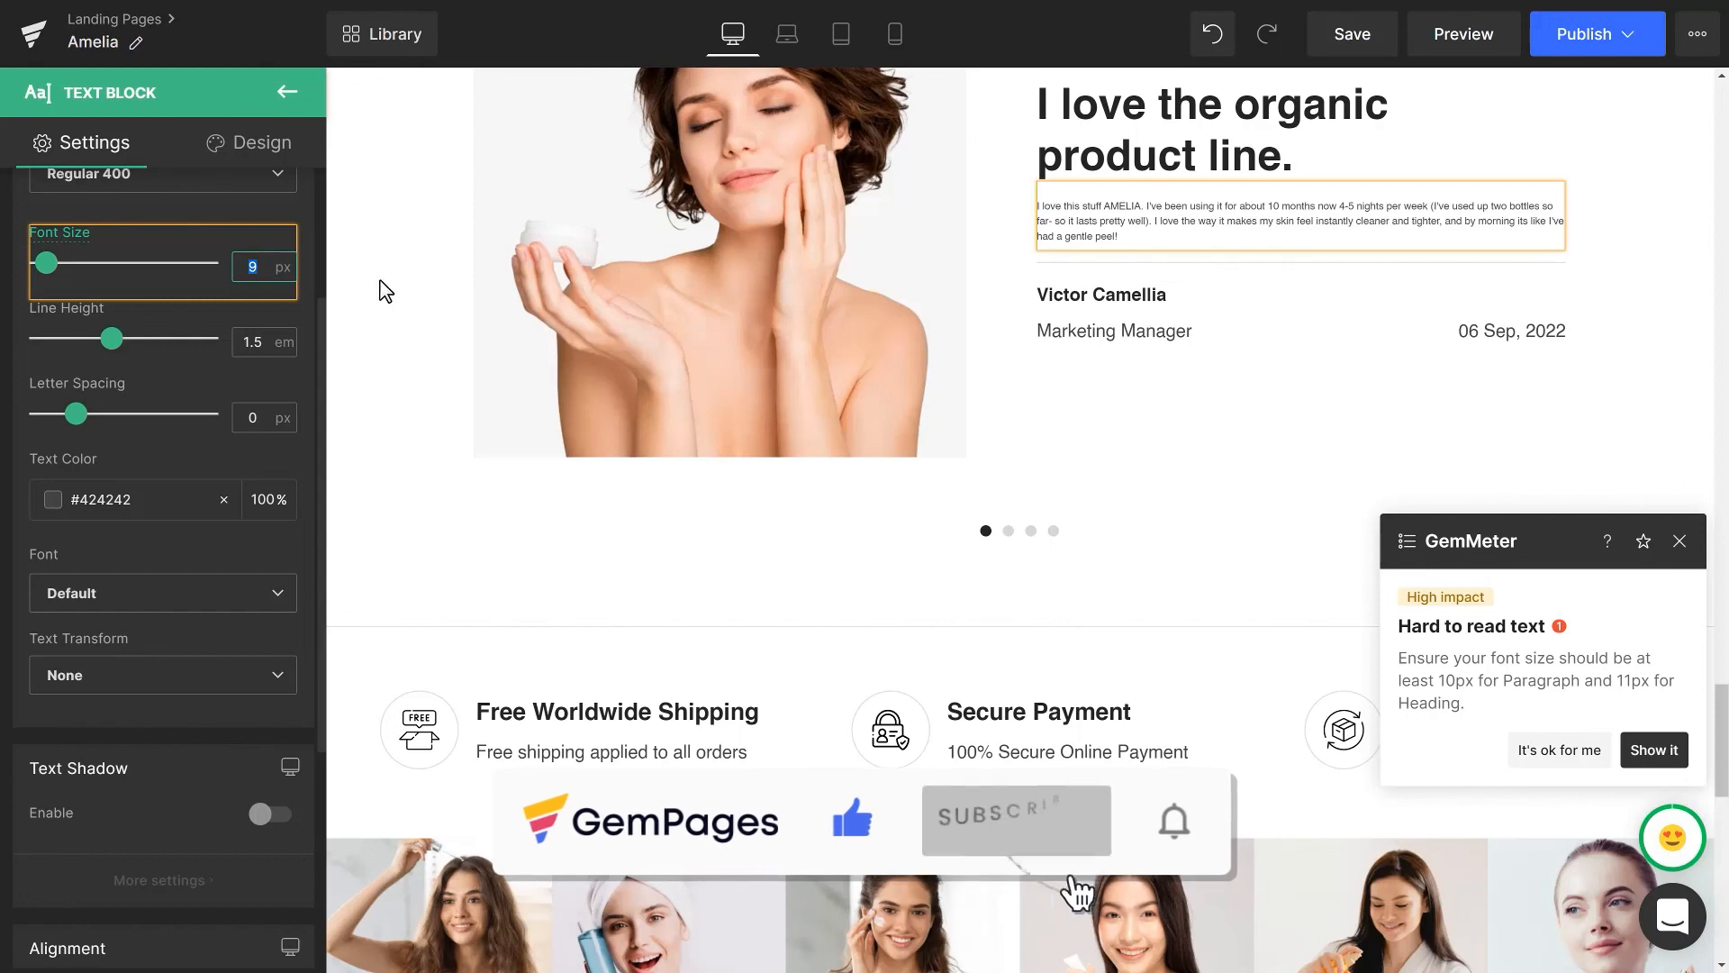
type("1")
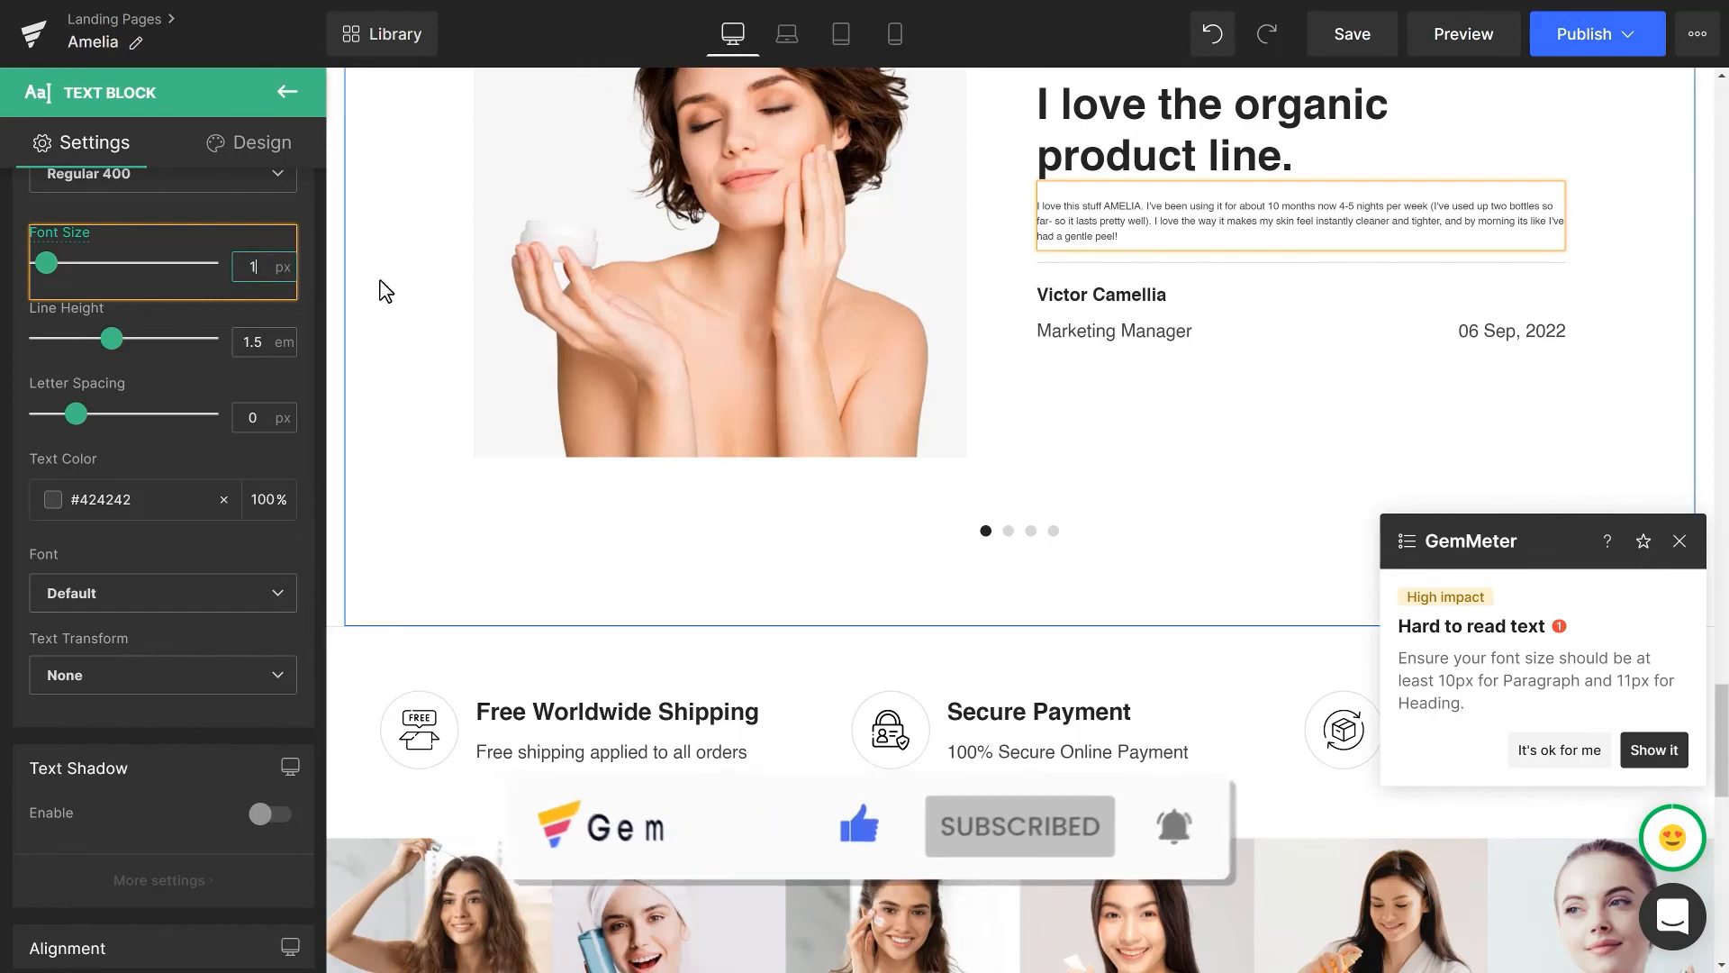